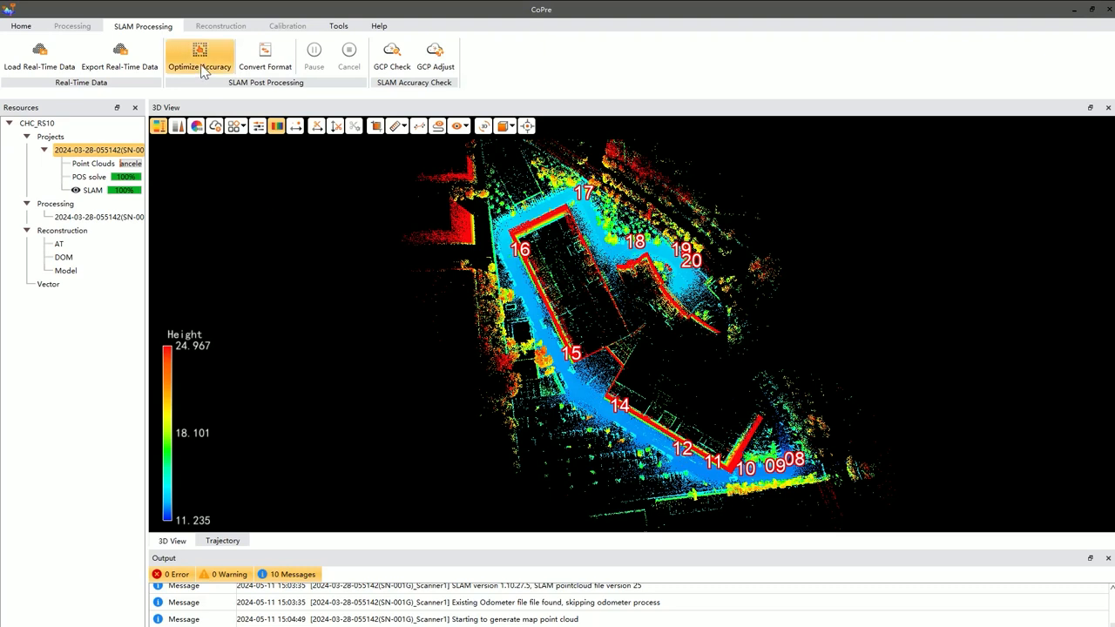
Step: Start the Optimize Accuracy wizard and keep the 2024-03-28 project selected, moving to GNSS settings
left_click(199, 52)
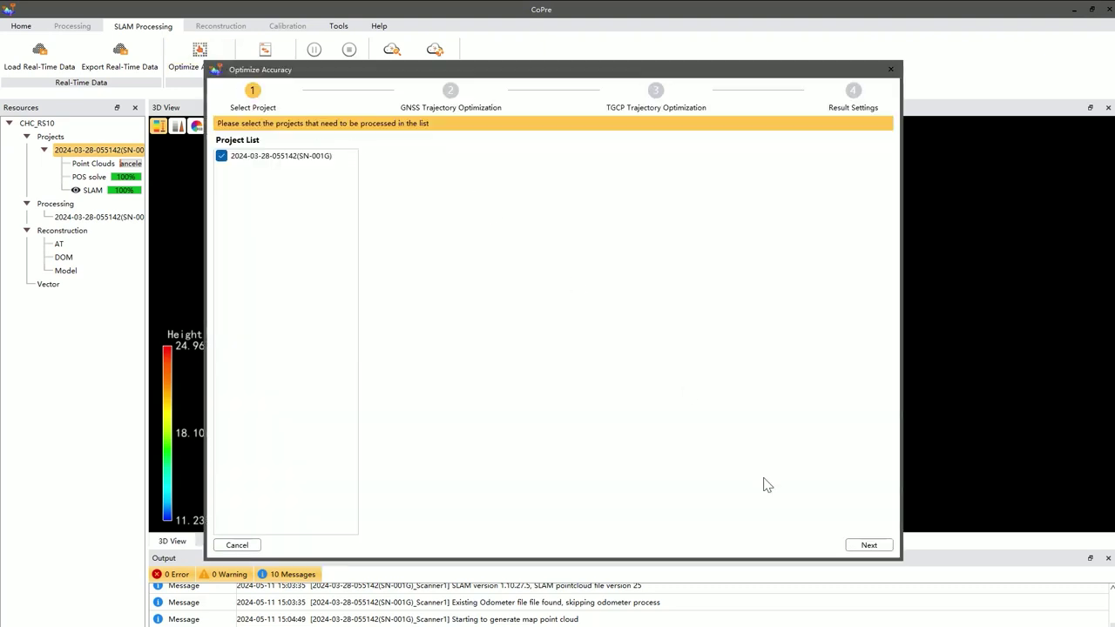
left_click(871, 543)
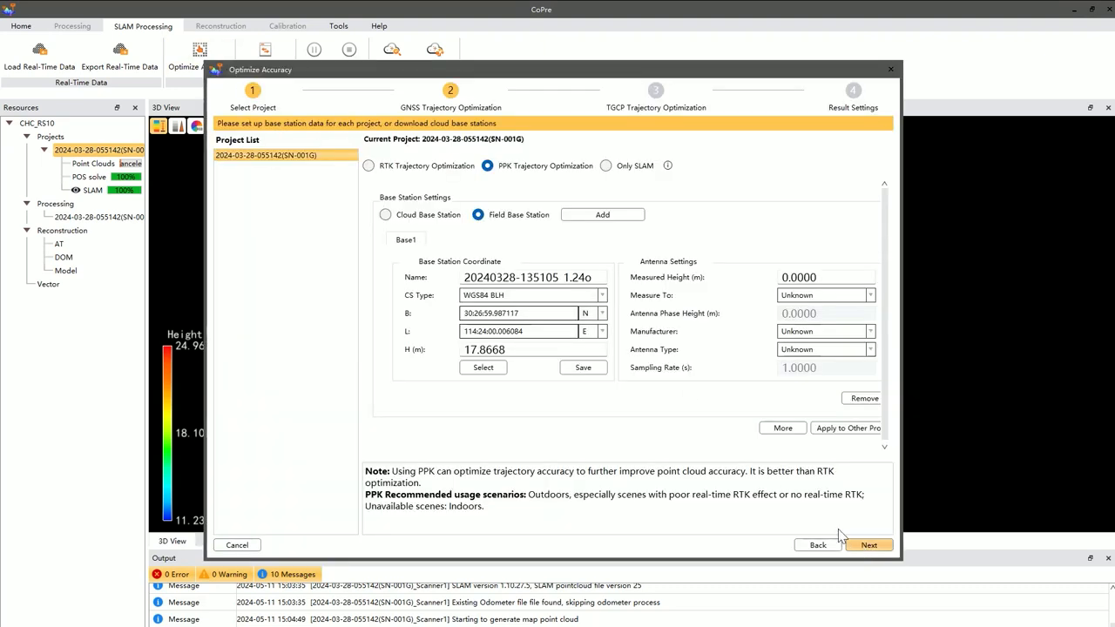
mouse_move(492, 227)
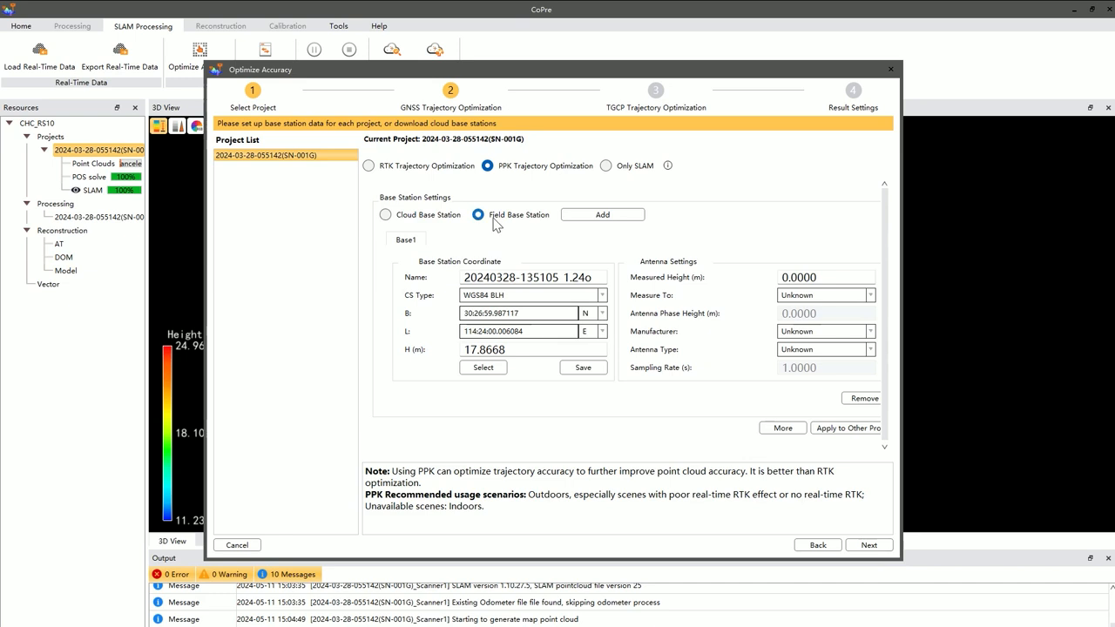
mouse_move(536, 216)
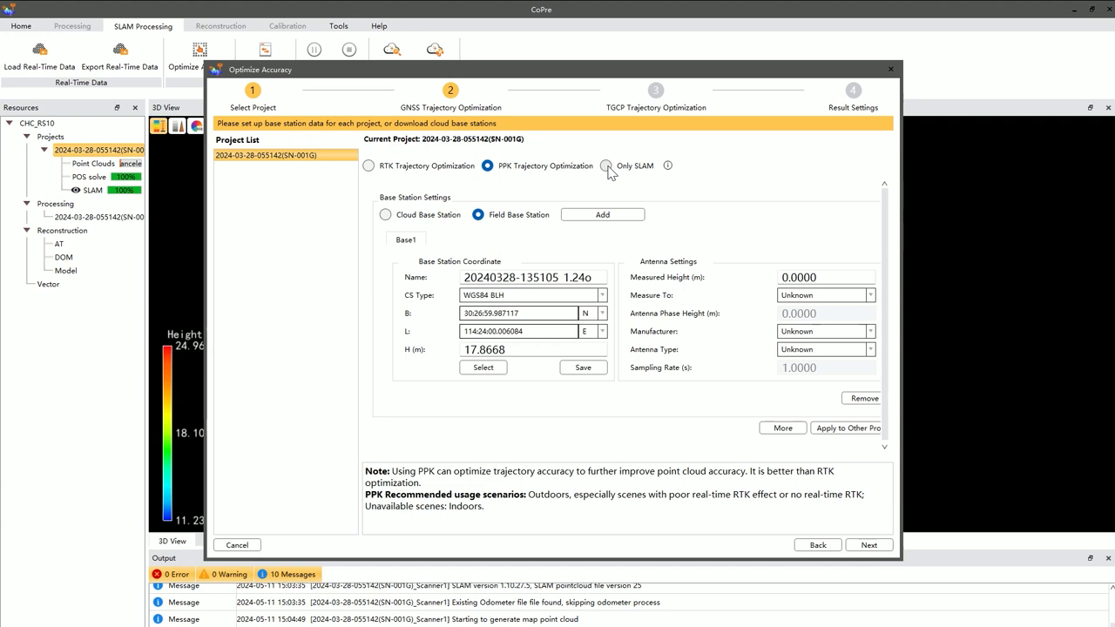
Step: Choose Only SLAM for GNSS and enable Using TGCP Trajectory Optimization with control points
left_click(606, 165)
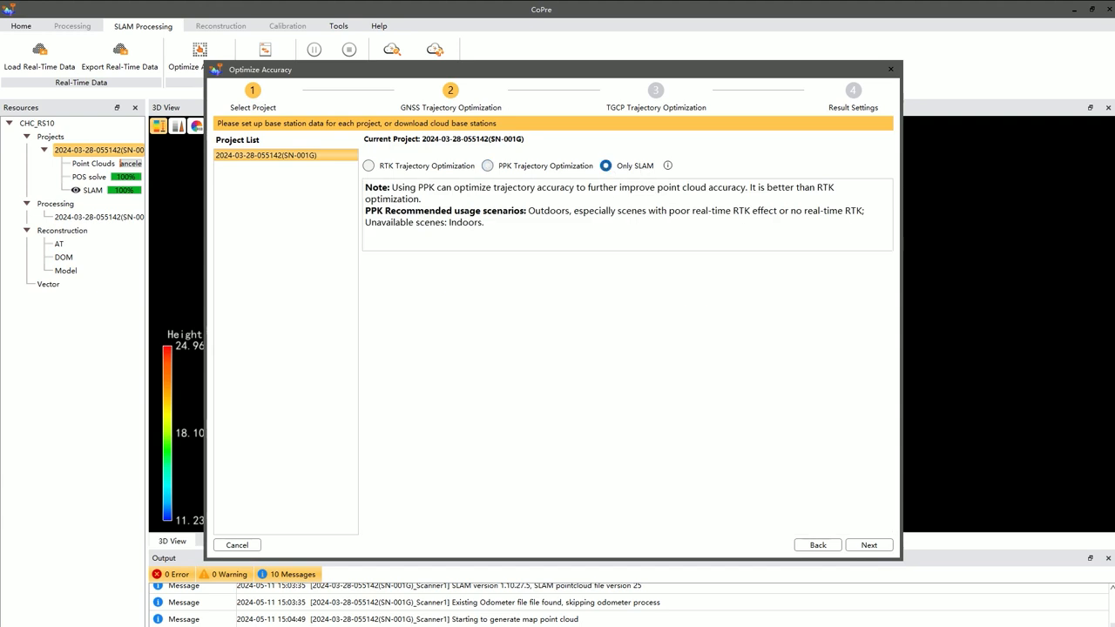
left_click(868, 546)
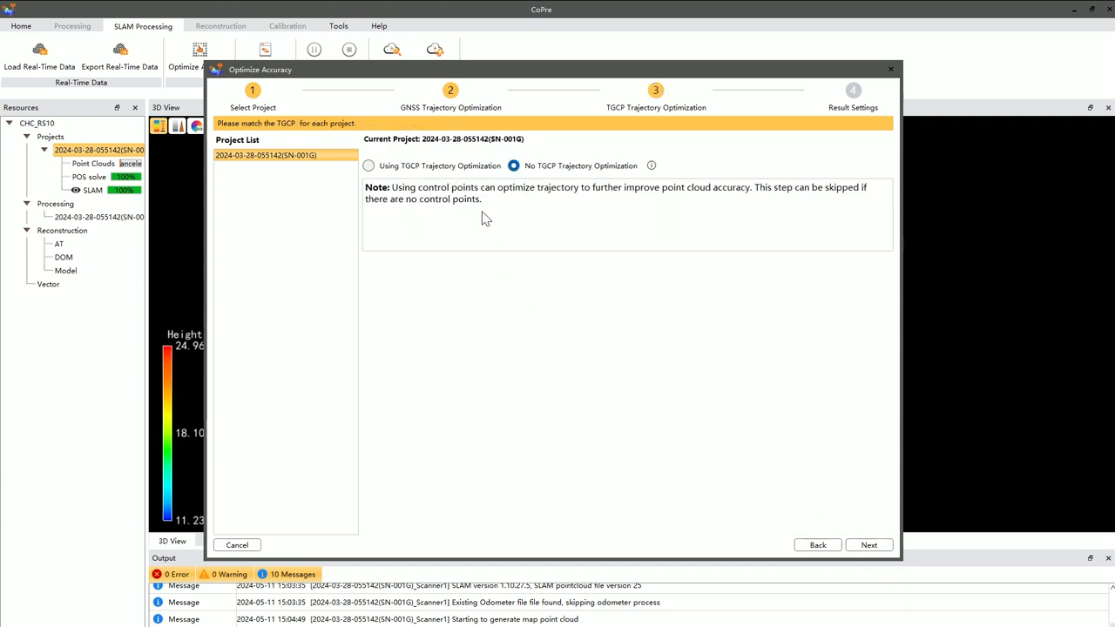
left_click(368, 165)
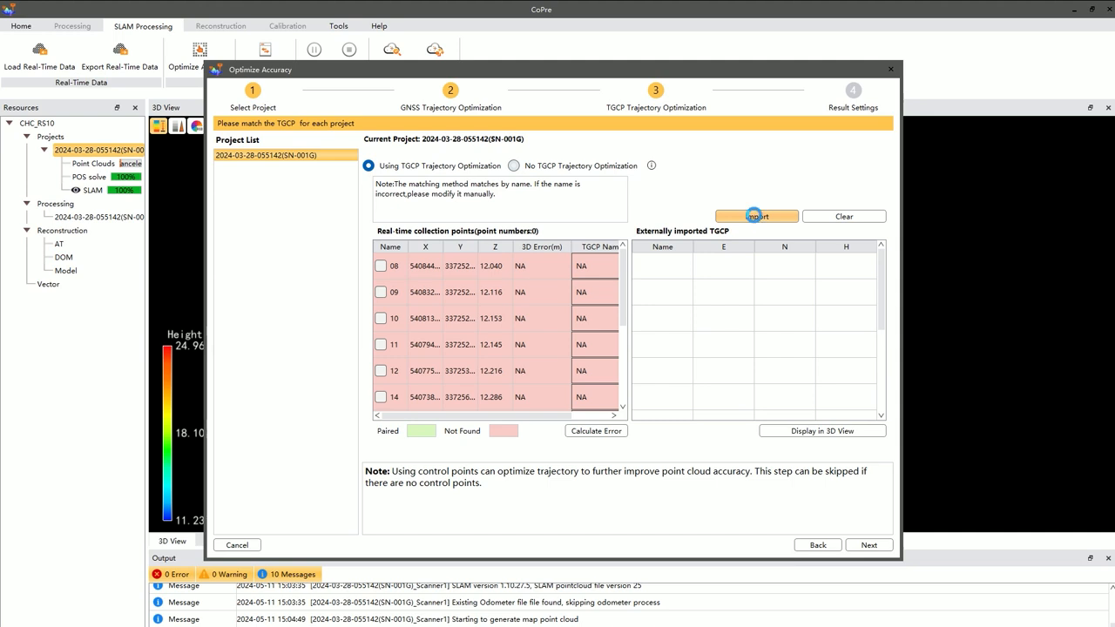
Step: Load the KZD.txt control point file into the Import TGCP preview
left_click(757, 216)
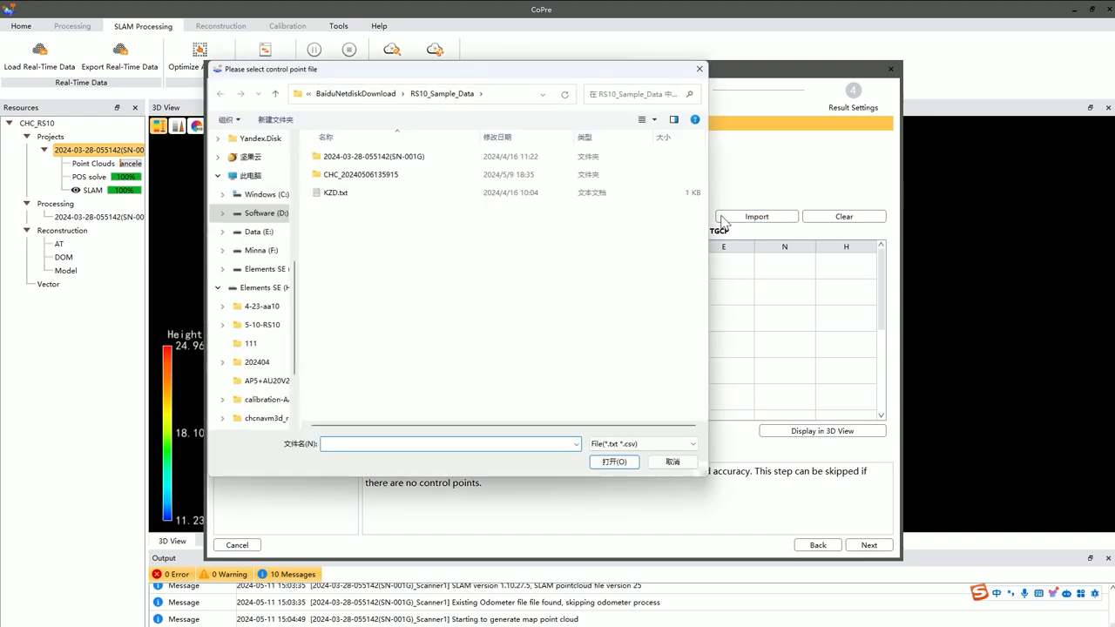
left_click(335, 192)
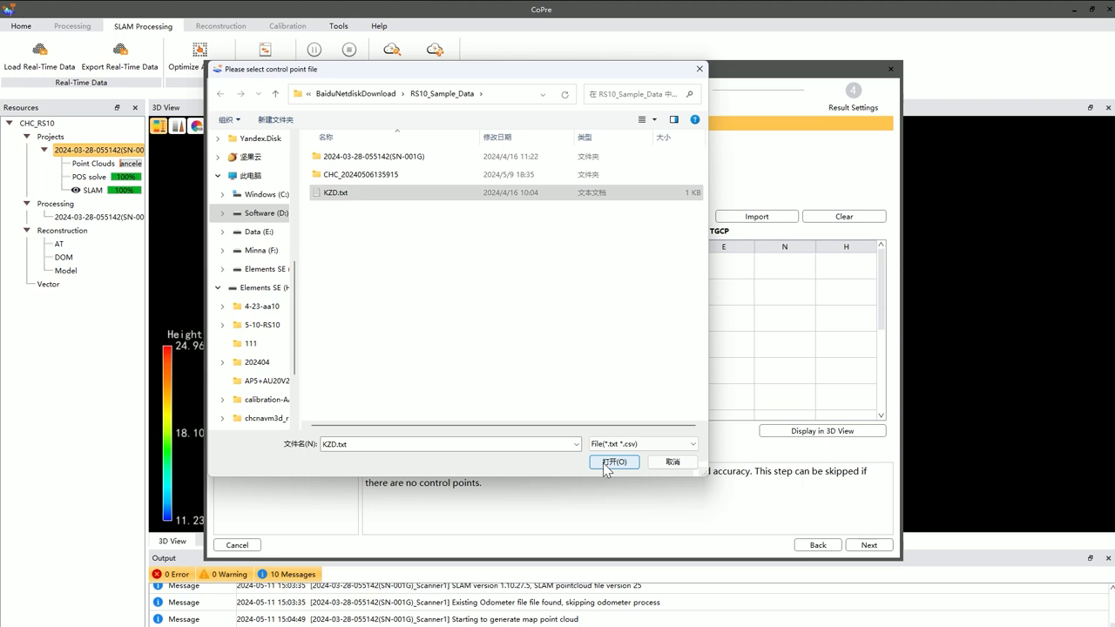
left_click(613, 462)
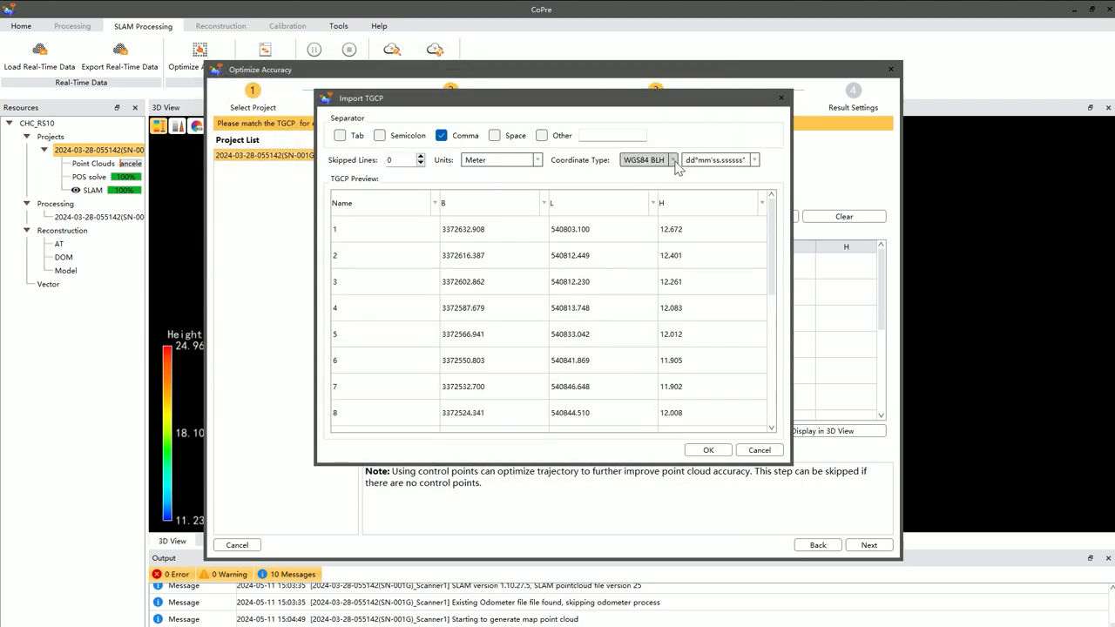
Step: Import the control points as Local NEH coordinates so they pair with the collected points
left_click(673, 160)
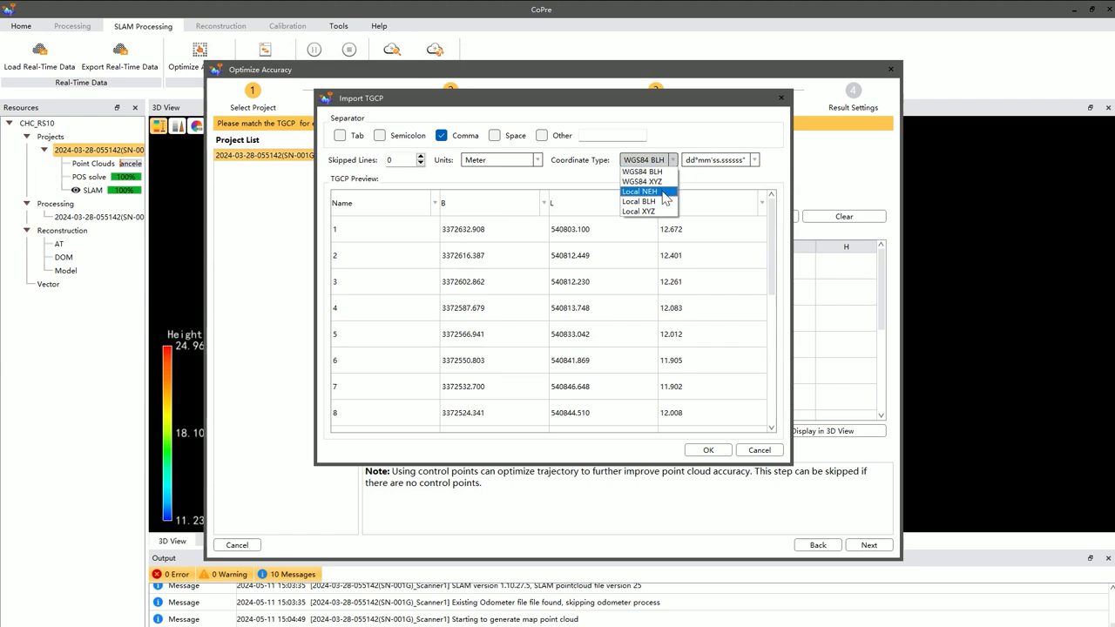
left_click(640, 190)
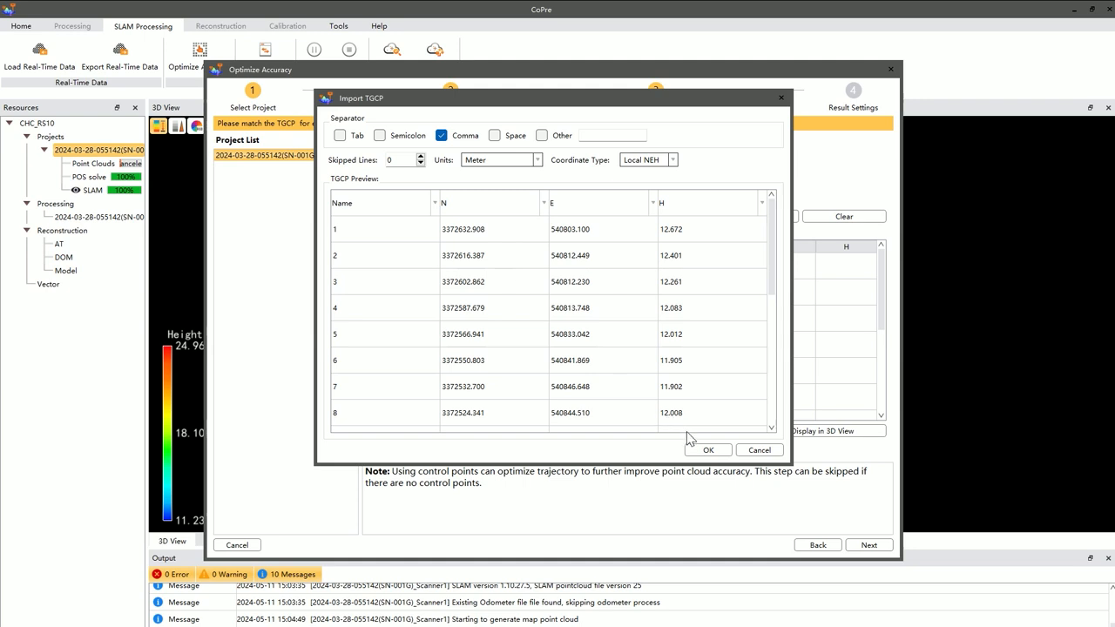
left_click(707, 449)
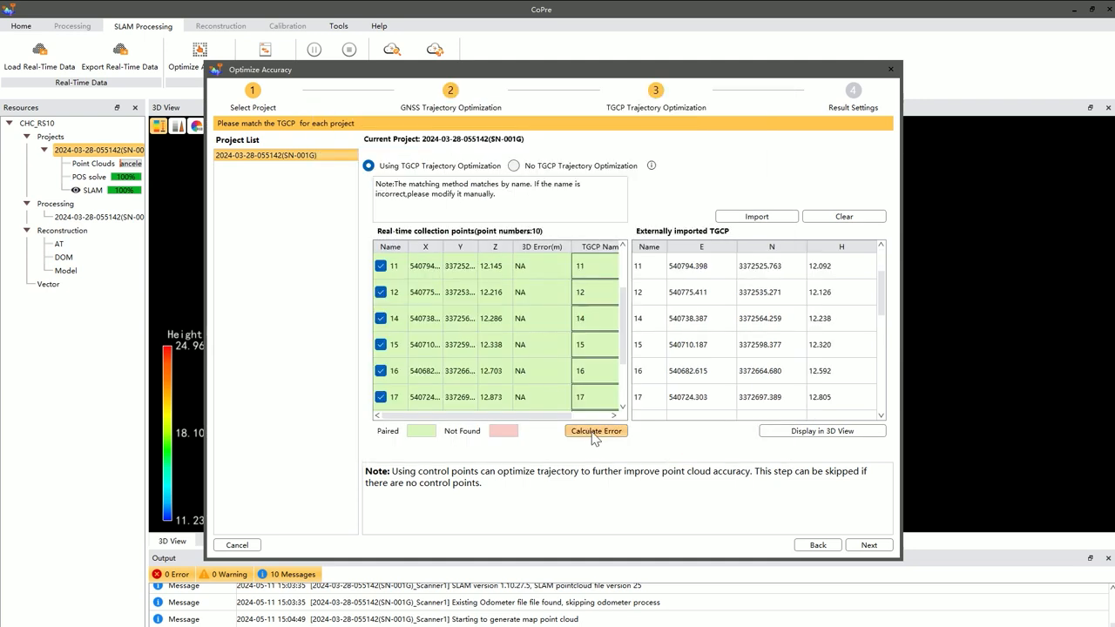
Step: Calculate 3D errors for the paired points, e.g. 0.003118 m for point 11 and 0.056235 m for point 15
left_click(596, 433)
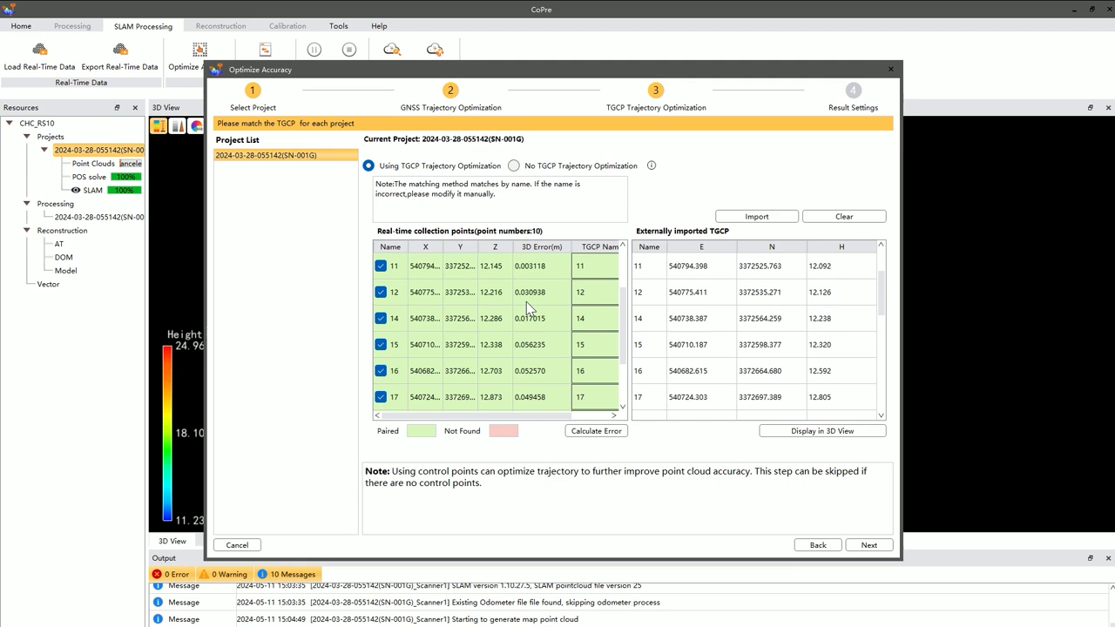
scroll("down", 3)
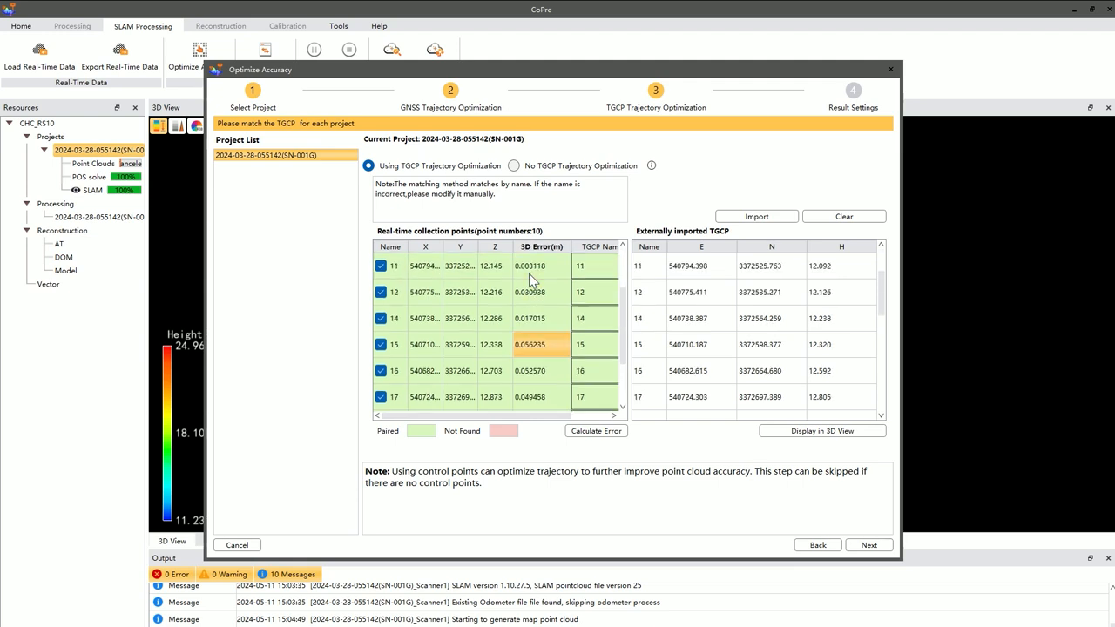
mouse_move(542, 322)
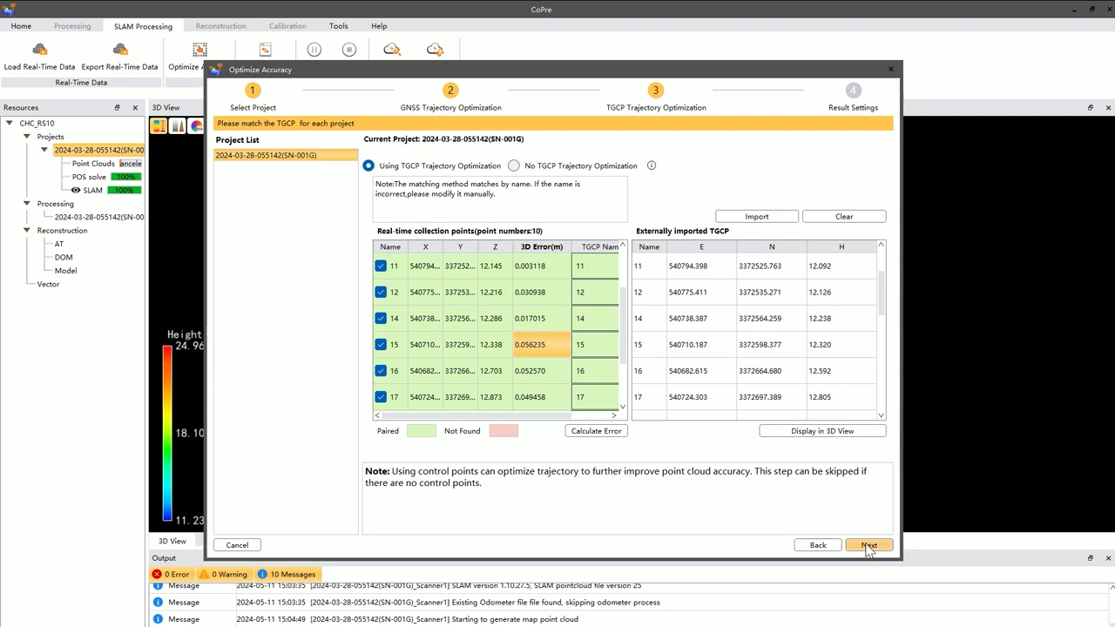
Step: Keep the default Result Settings and start processing the optimized project
left_click(868, 546)
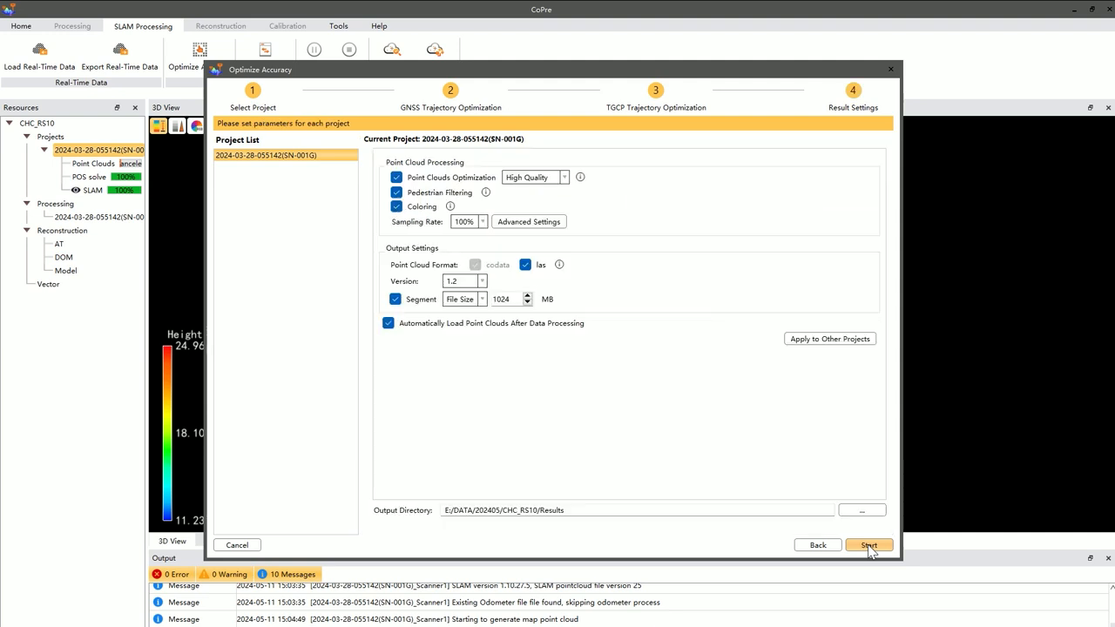
mouse_move(645, 411)
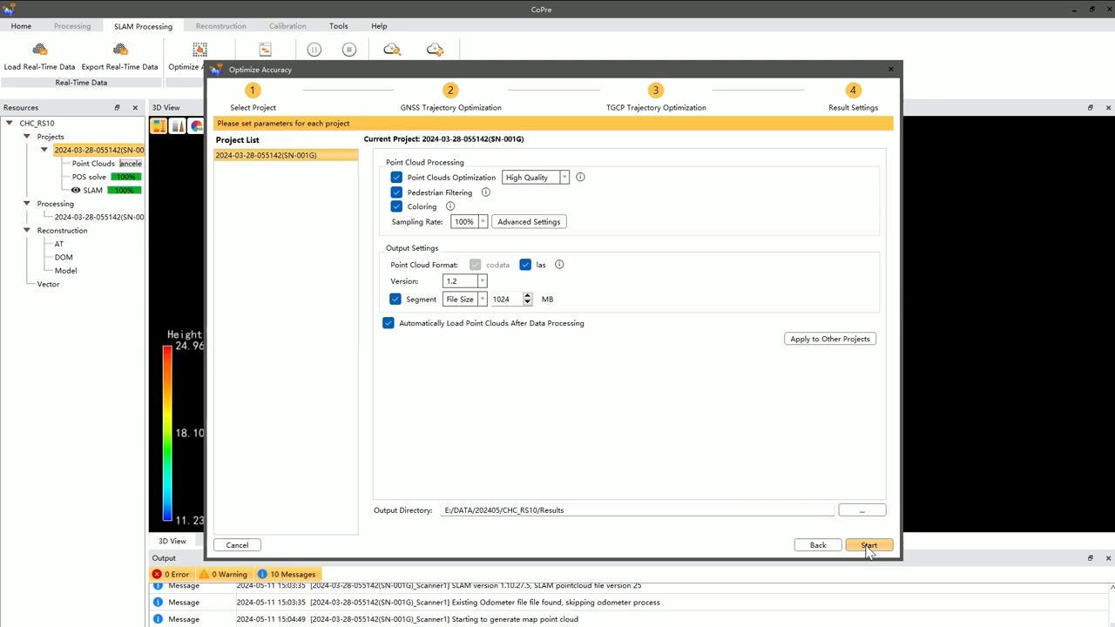
left_click(870, 545)
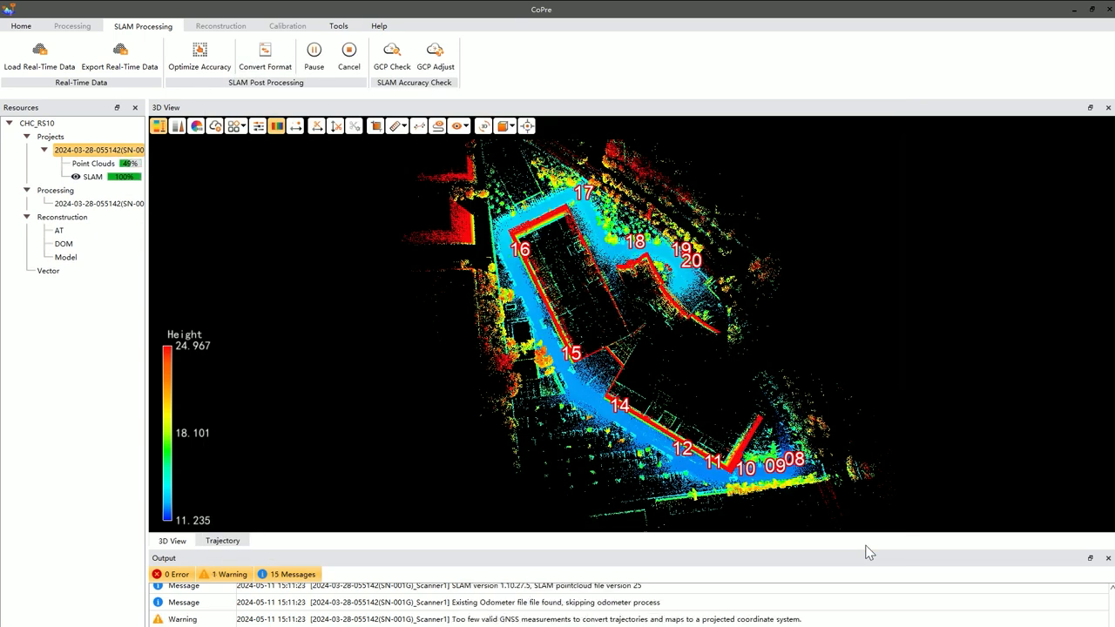